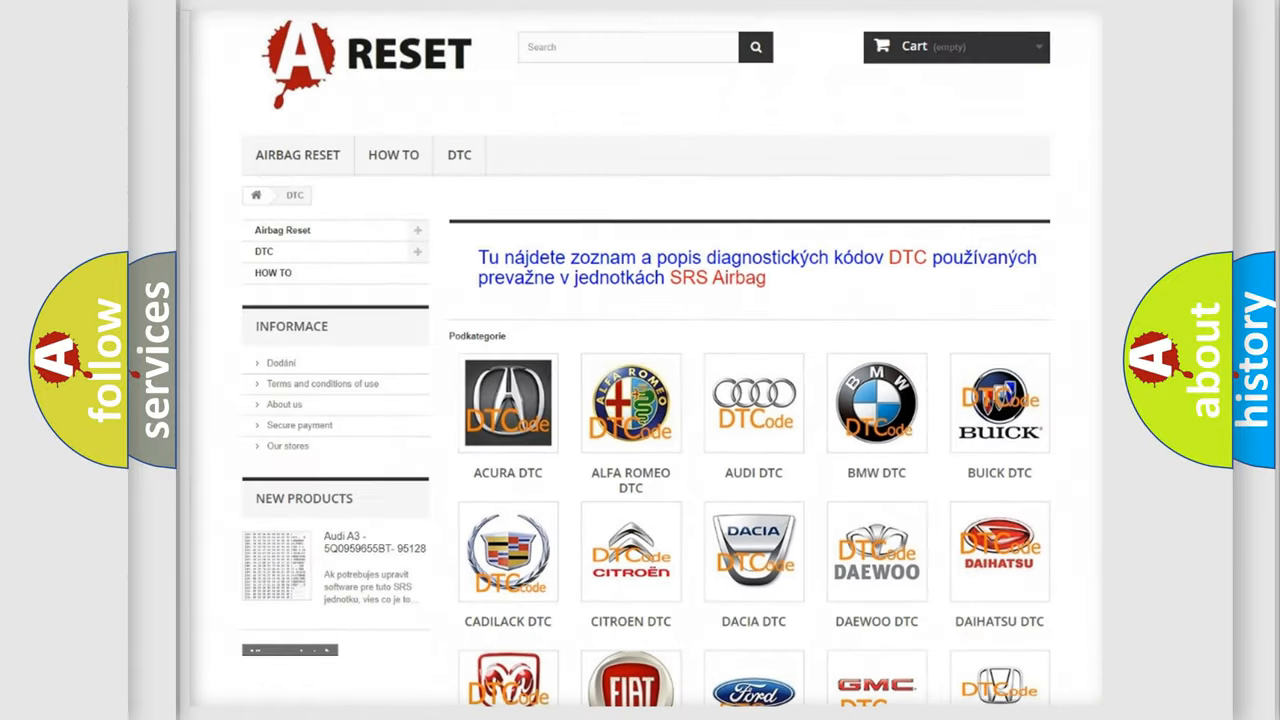
{"action": "scroll", "scroll_direction": "down", "scroll_amount": 3}
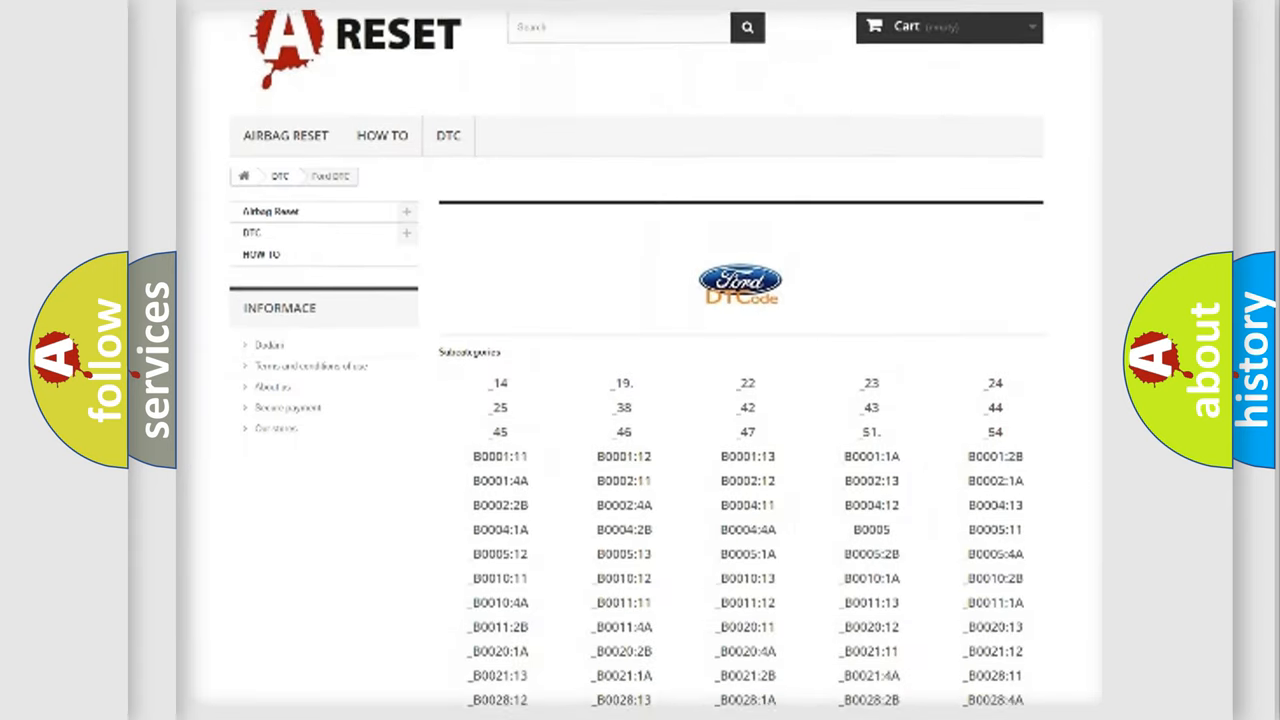
{"action": "scroll", "scroll_direction": "down", "scroll_amount": 3}
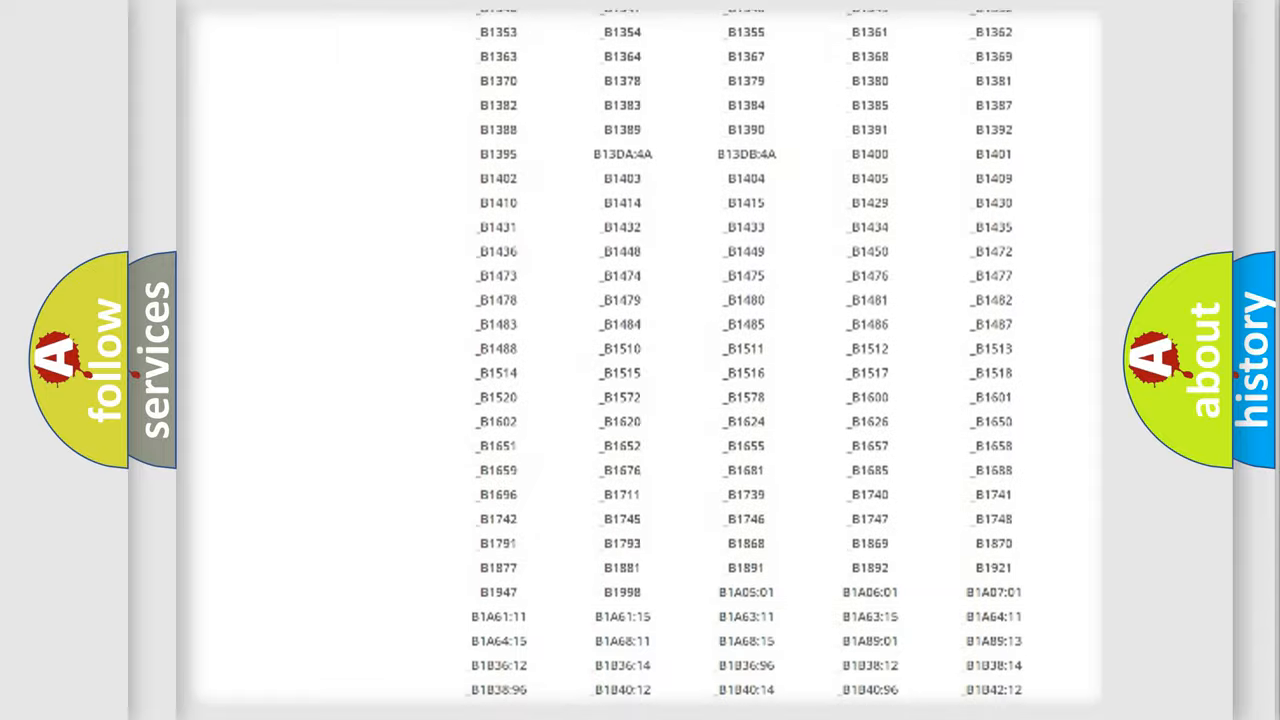
{"action": "scroll", "scroll_direction": "up", "scroll_amount": 3}
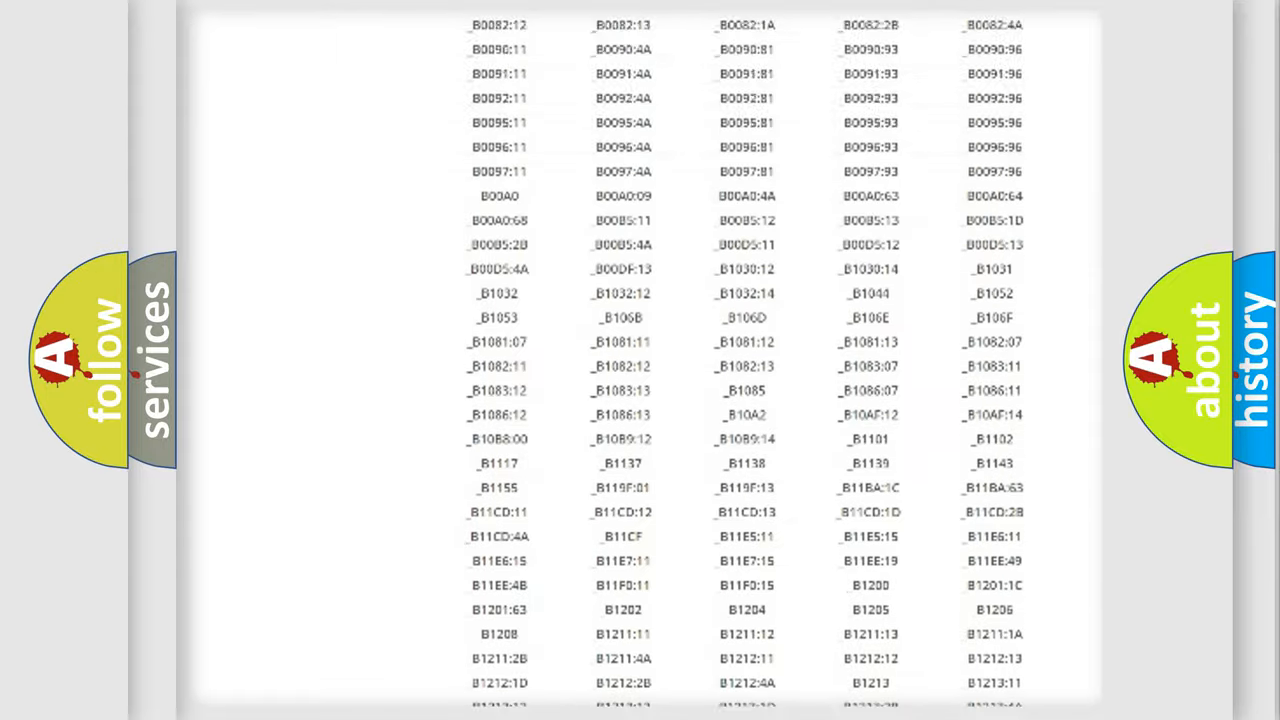
{"action": "scroll", "scroll_direction": "up", "scroll_amount": 3}
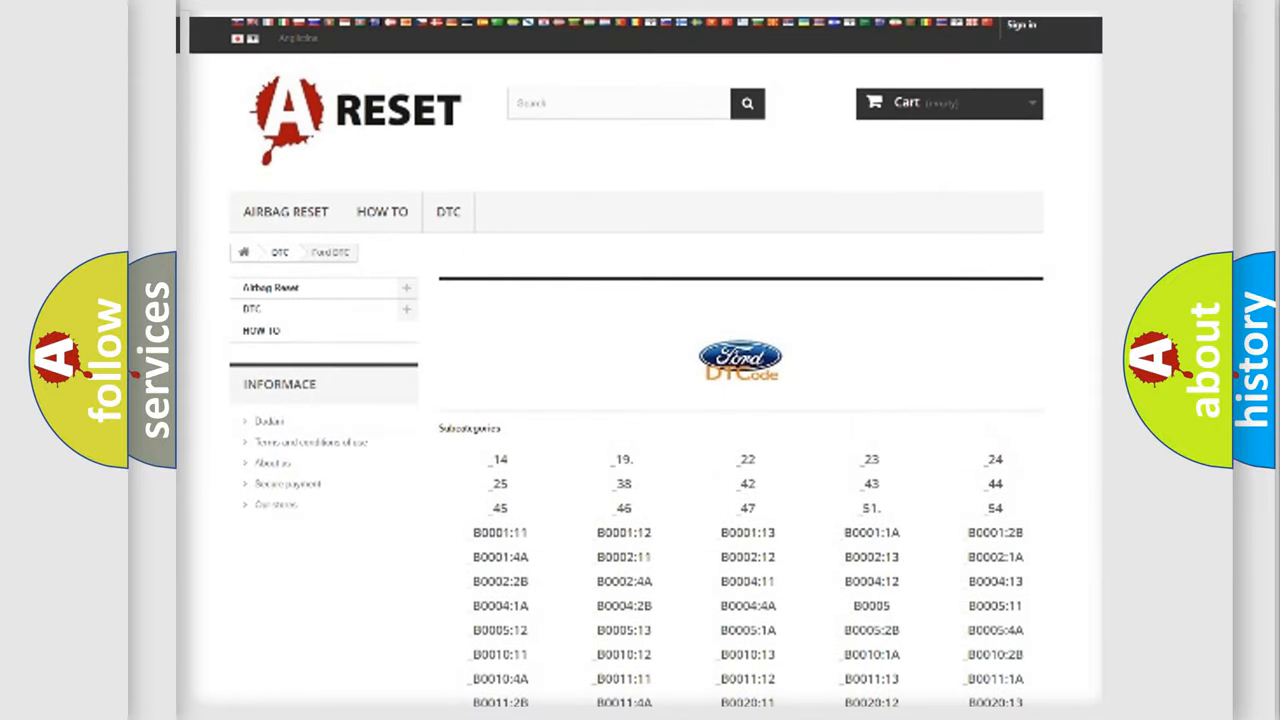